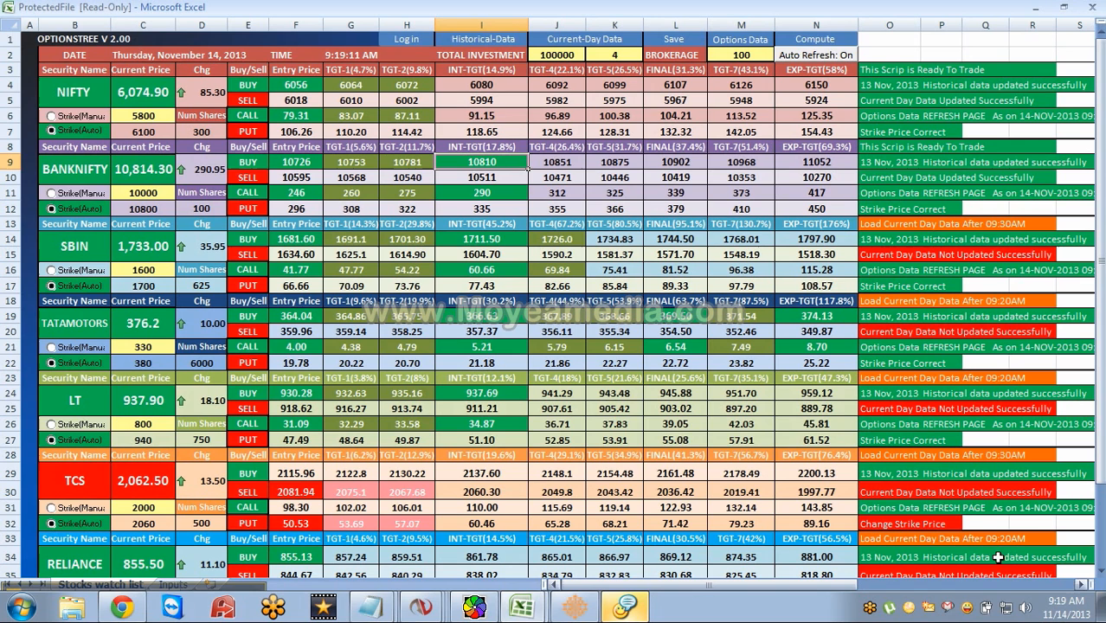
mouse_move(253, 591)
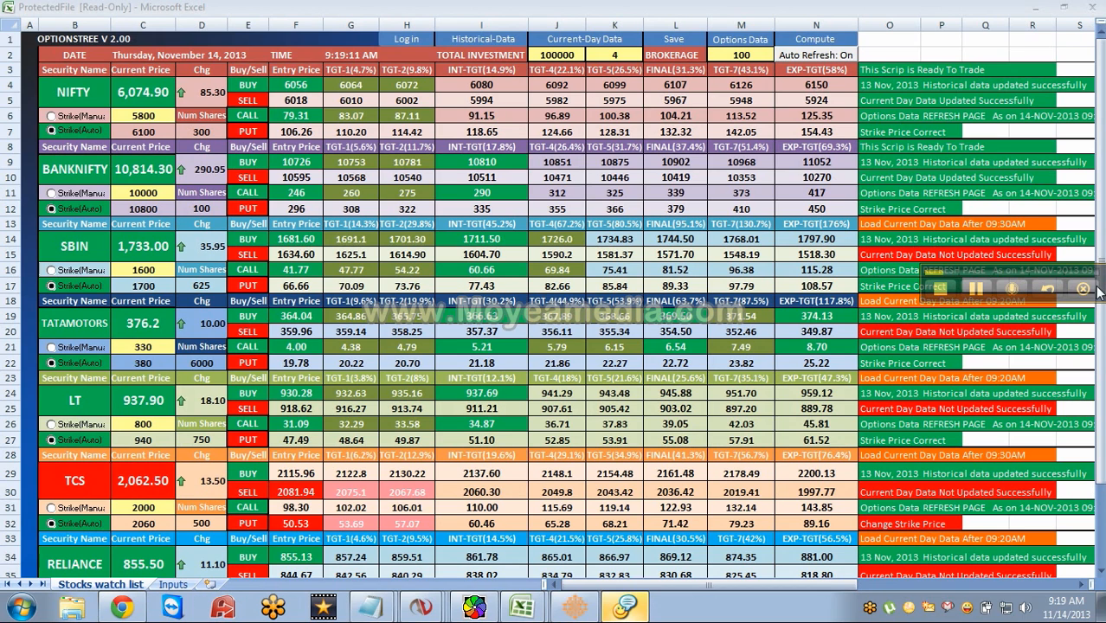
mouse_move(918, 608)
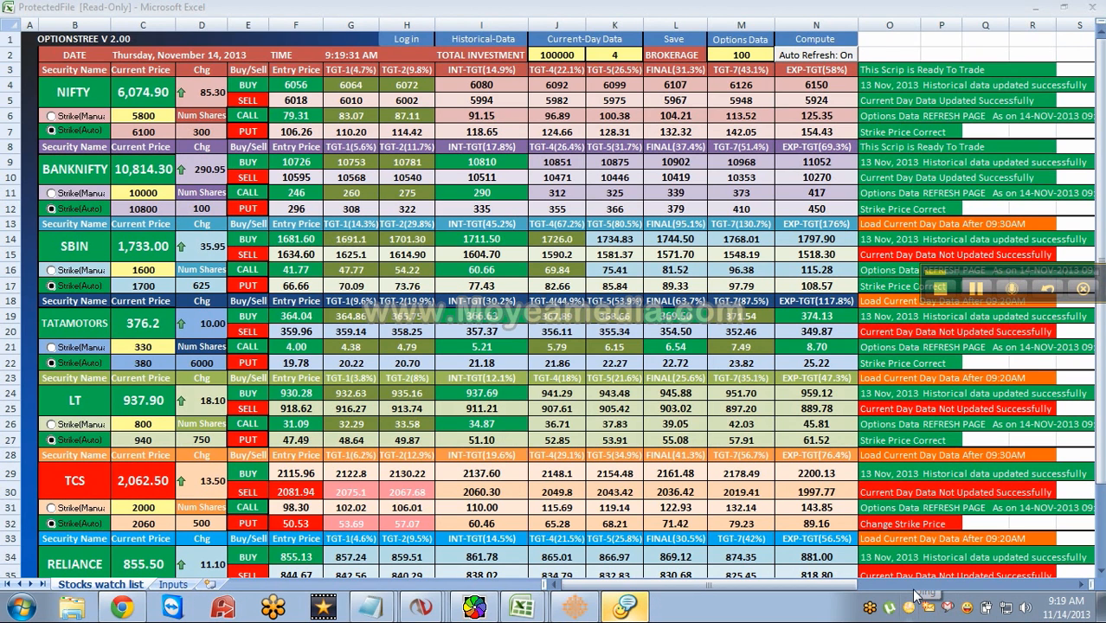
mouse_move(914, 587)
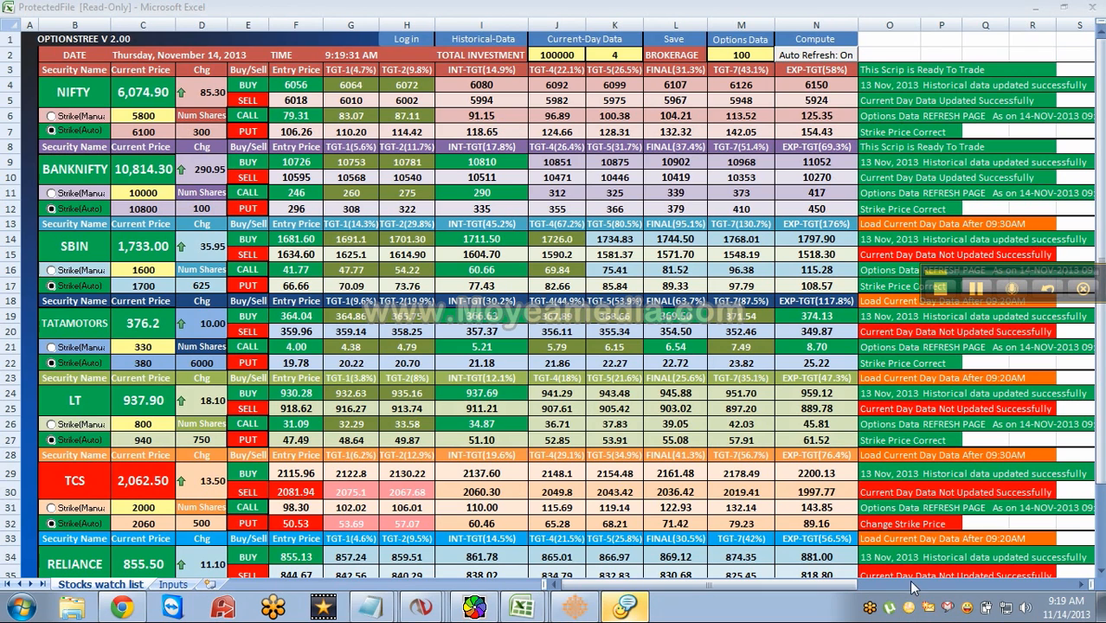
mouse_move(625, 606)
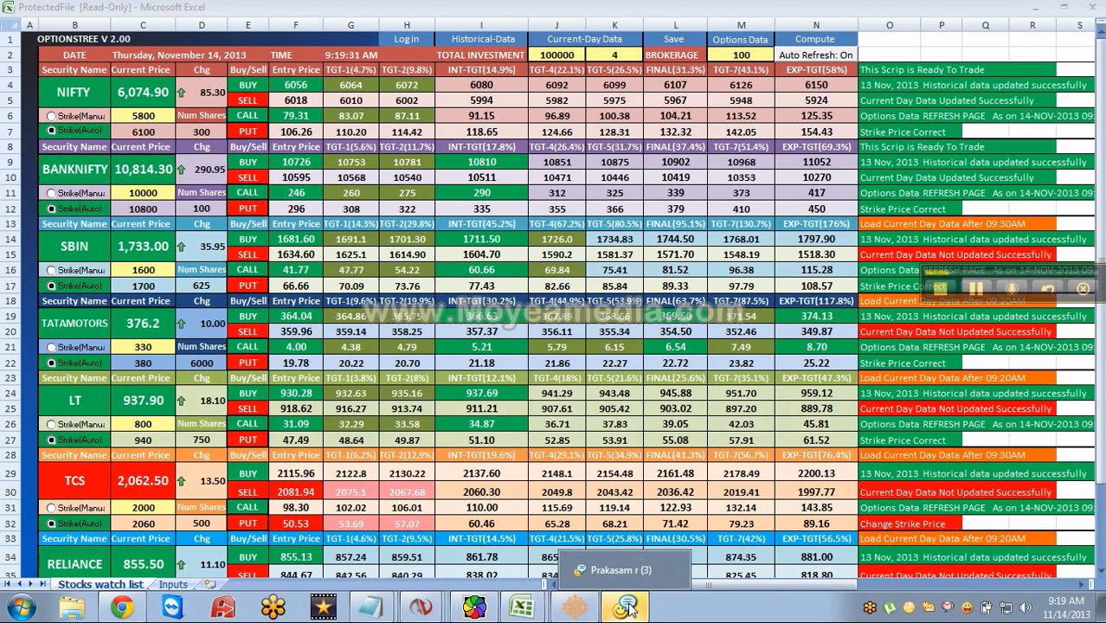
mouse_move(972, 292)
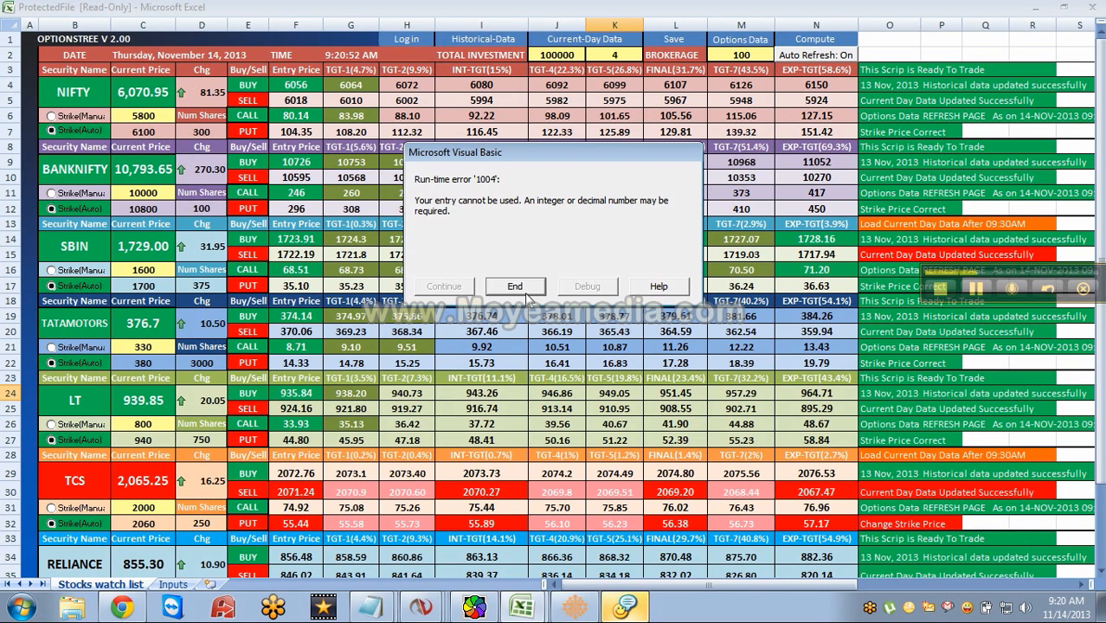
Close the VBA run-time error with End and scroll back up the recalculated watch list.
click(515, 286)
text(2100)
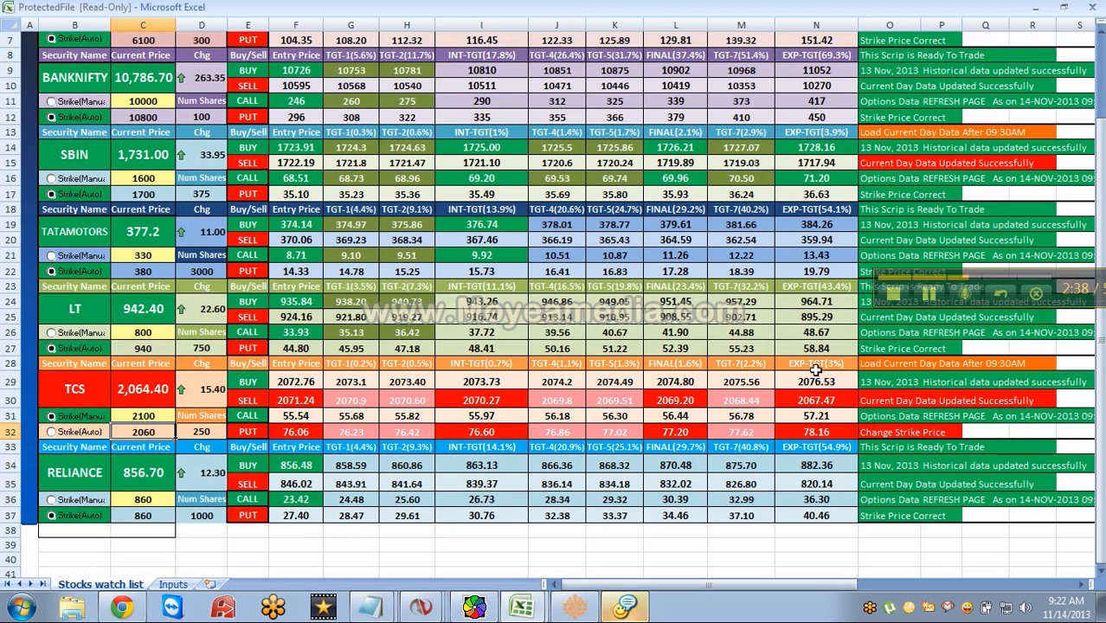
scroll(up, 3)
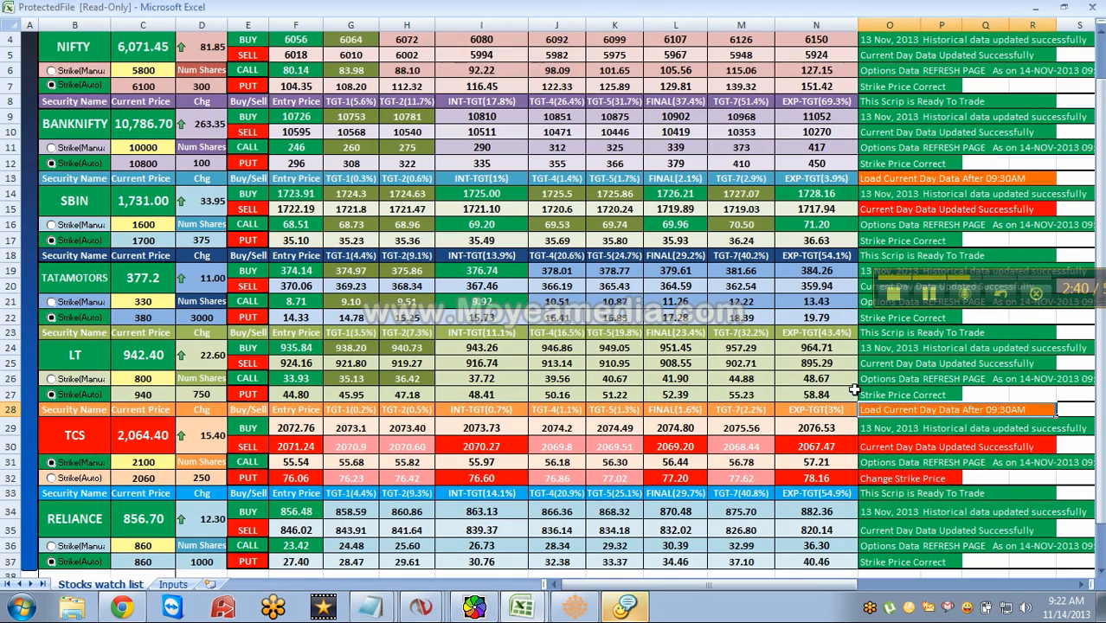
scroll(up, 3)
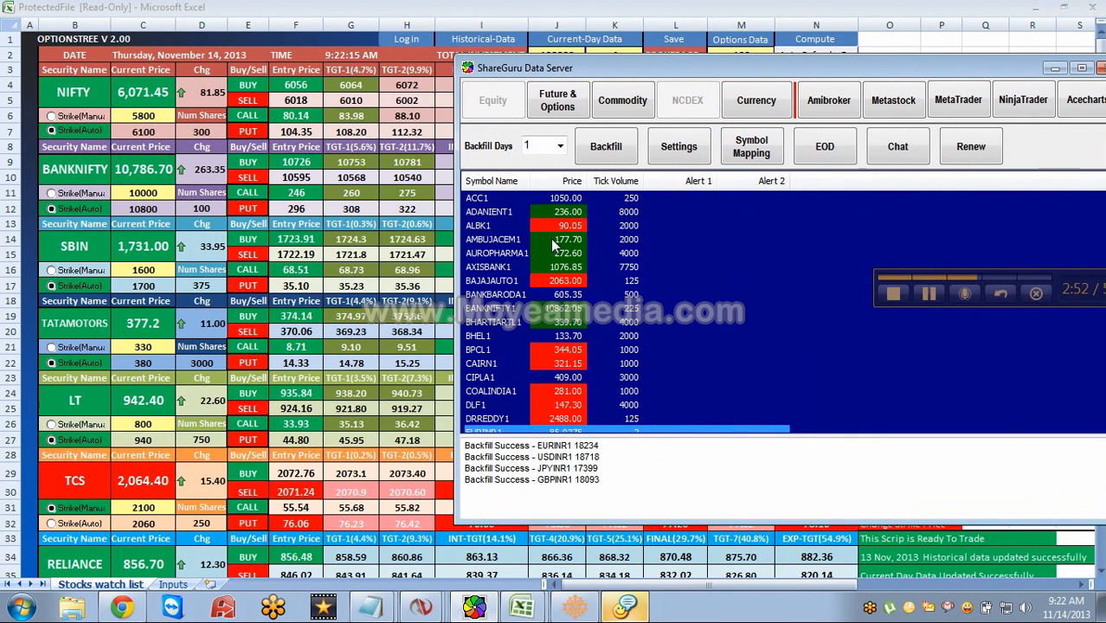
Bring NinjaTrader's Control Center to the front beside ShareGuru and open its Tools menu.
click(493, 197)
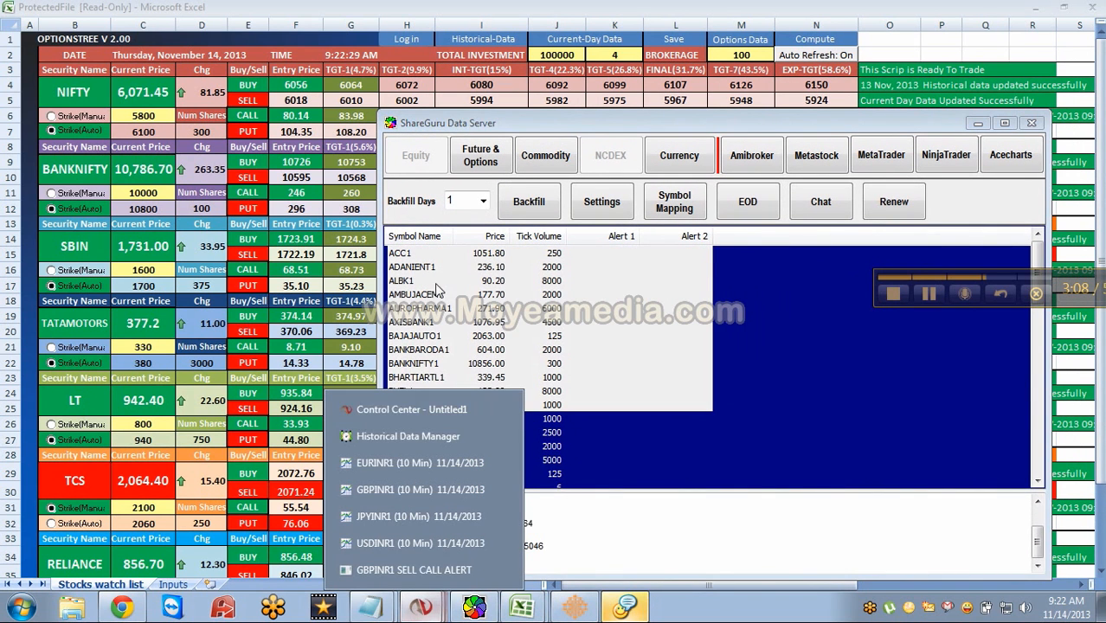
click(529, 201)
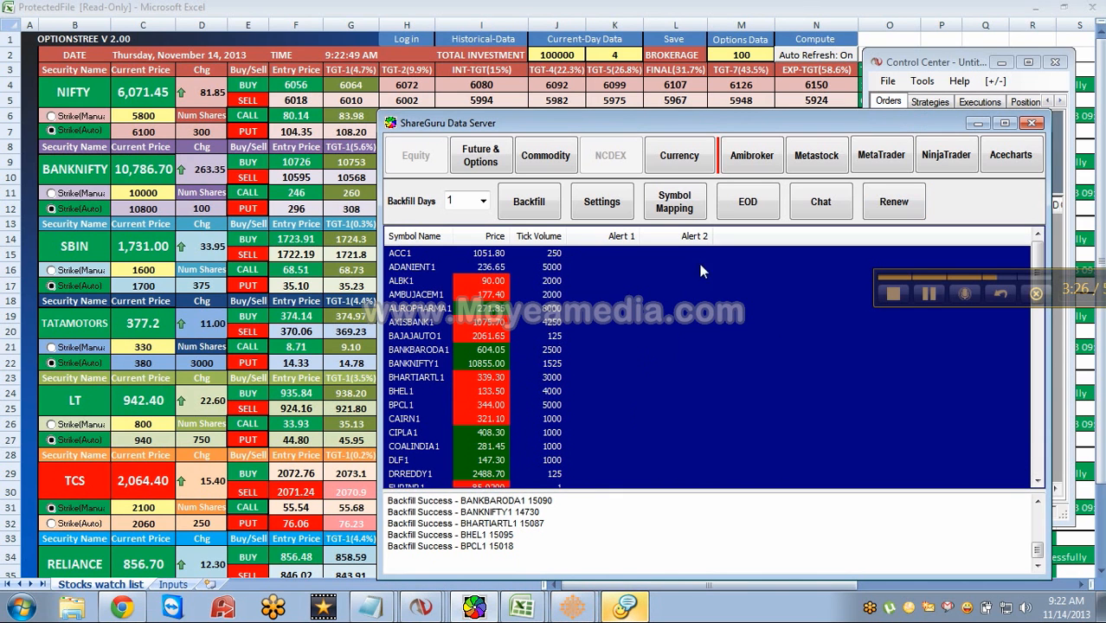
click(922, 80)
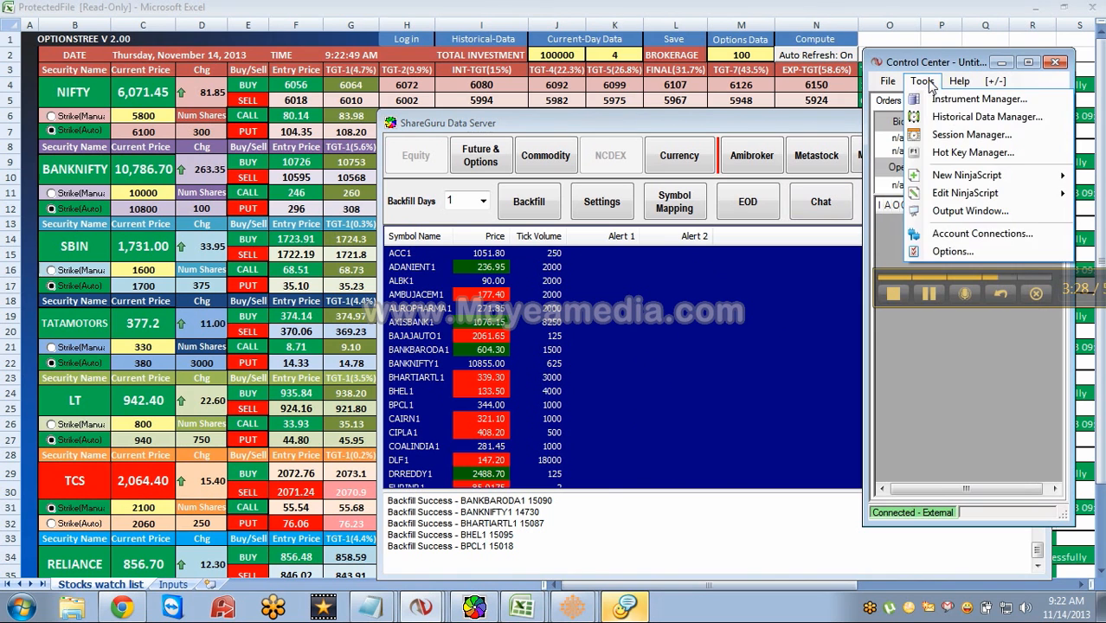
Import historical data from ShareGuru's NTImportDir folder, starting with the ACC1 file.
click(986, 117)
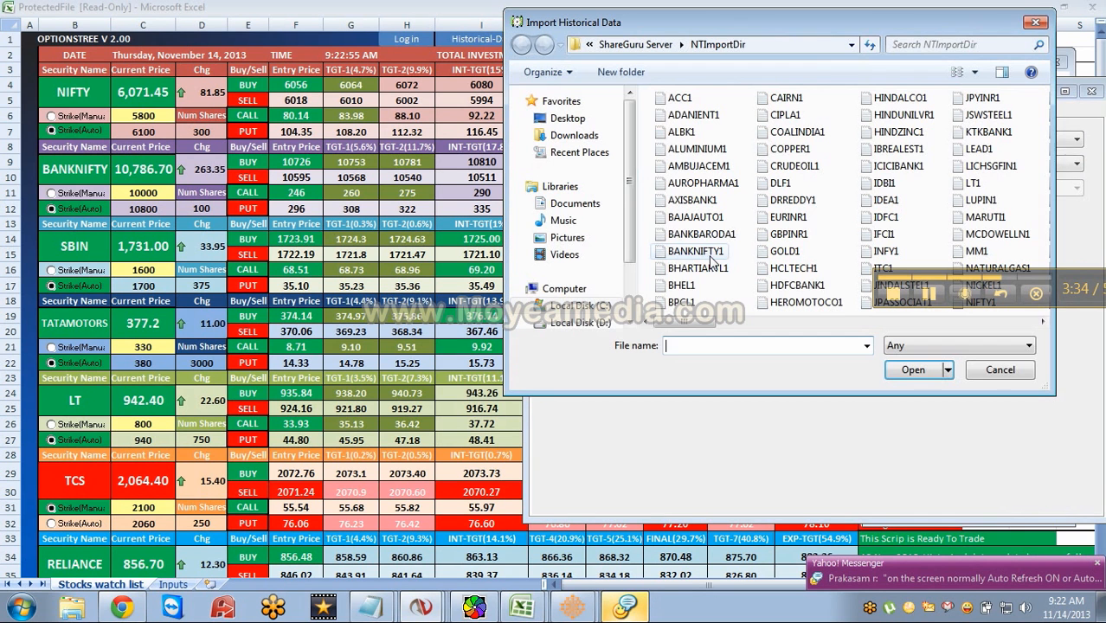
click(679, 97)
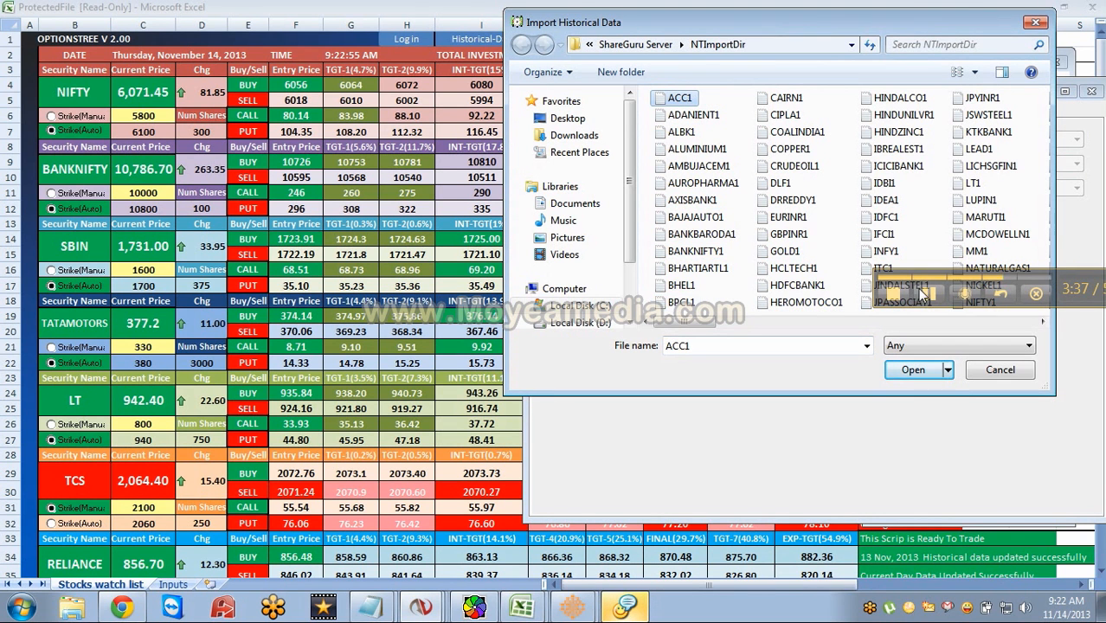
click(913, 370)
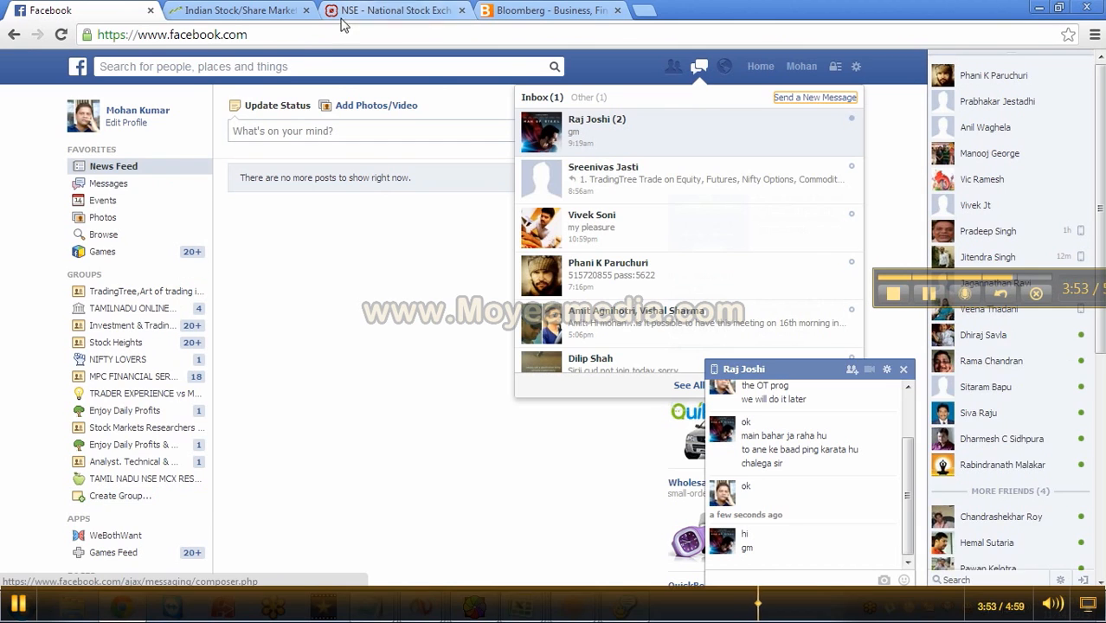
click(394, 10)
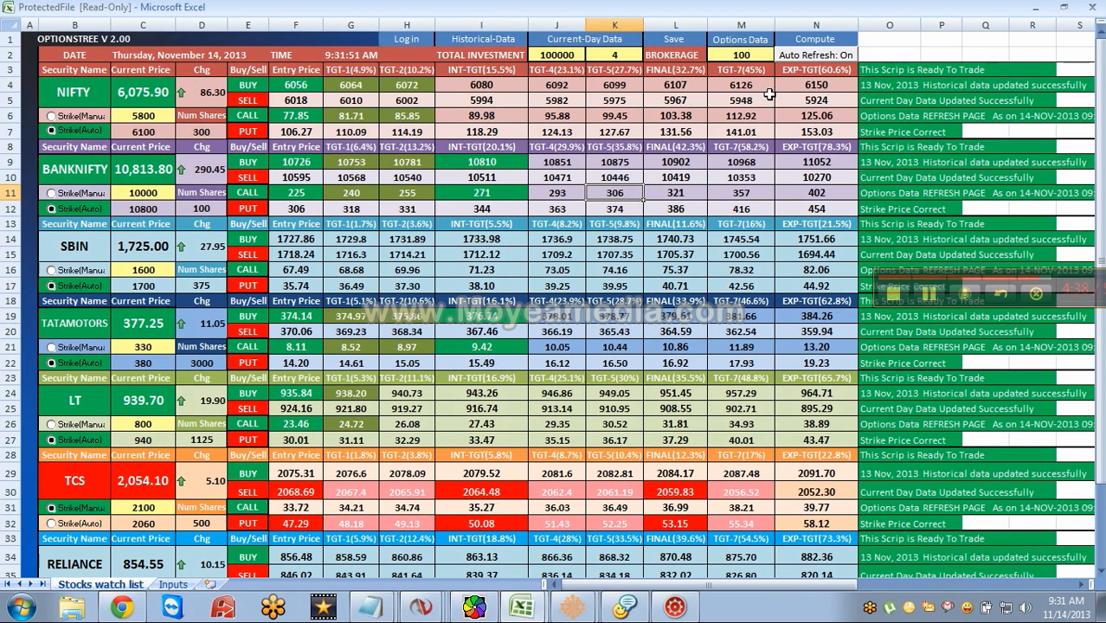
Scroll down and back up the OptionStree watch list to confirm all scripts are ready.
scroll(down, 3)
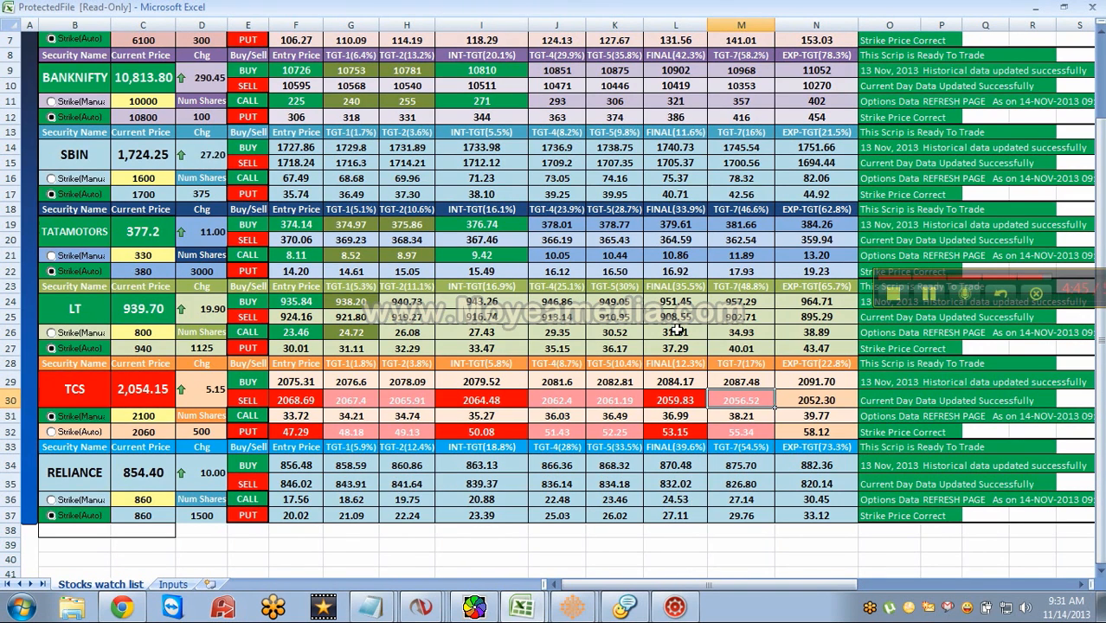
scroll(up, 3)
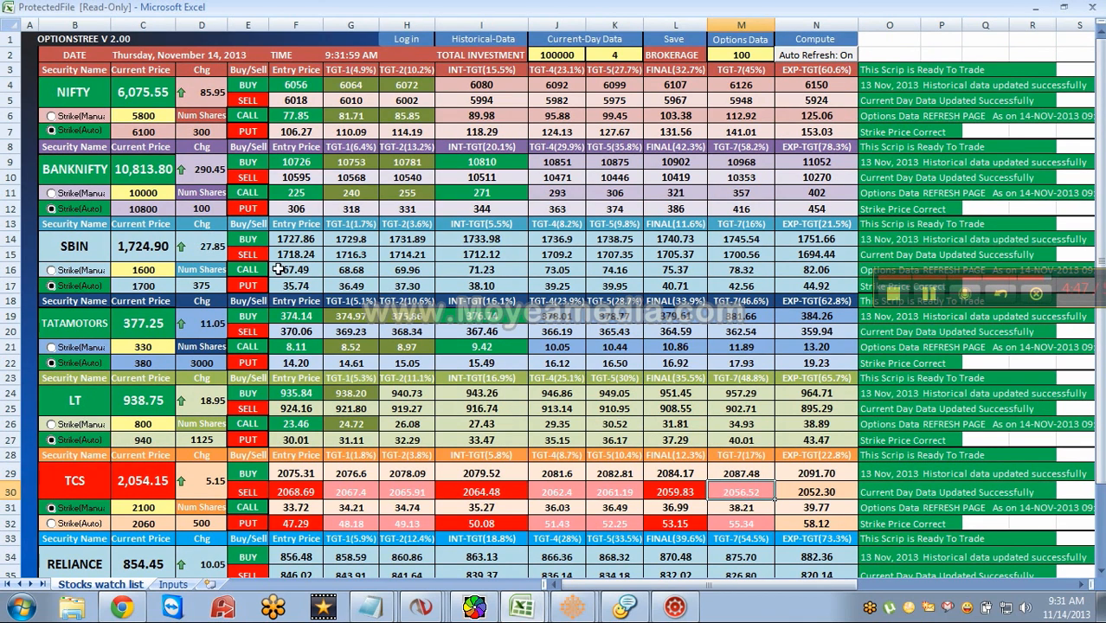